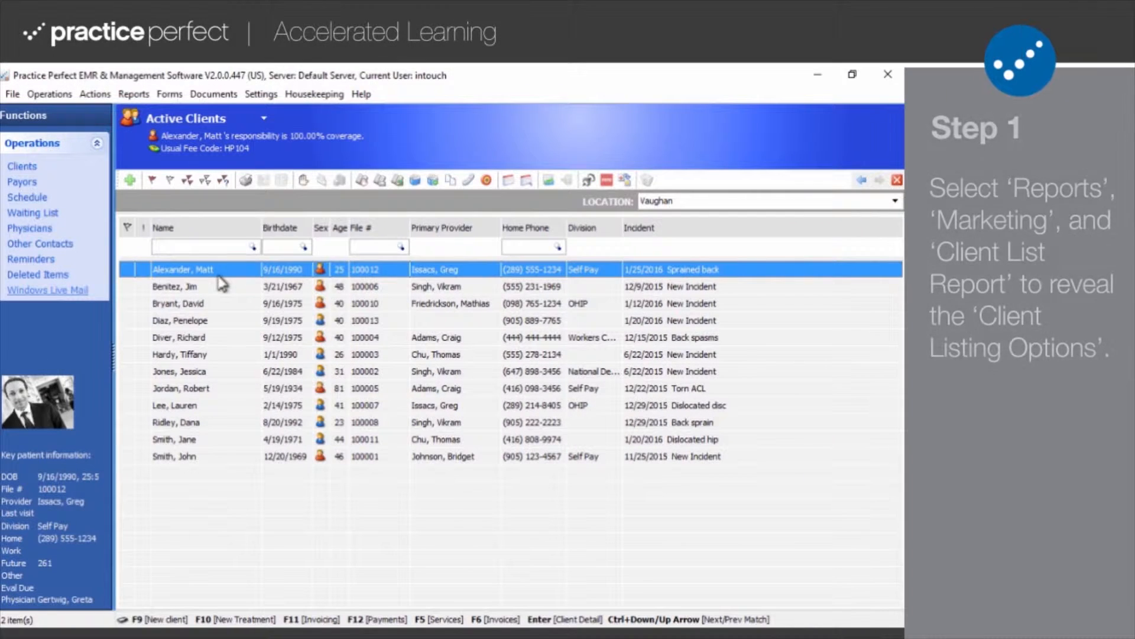
Open the Client List Report from Reports > Marketing for Active Clients.
left_click(135, 93)
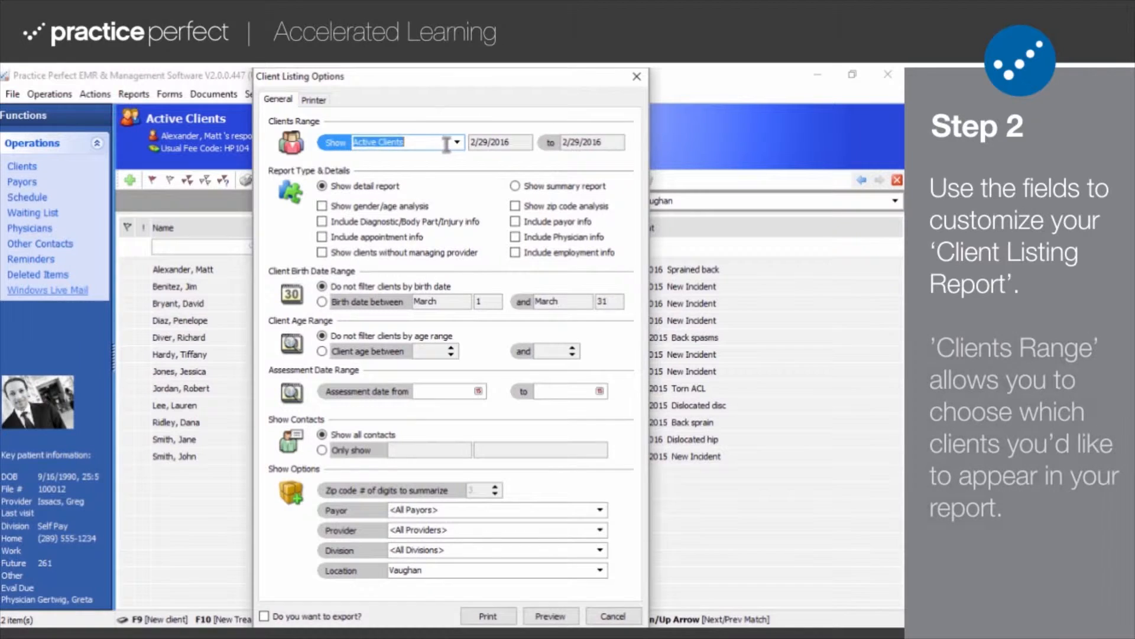
Tick gender/age analysis, diagnostic/body part/injury info, and clients without managing provider.
left_click(455, 142)
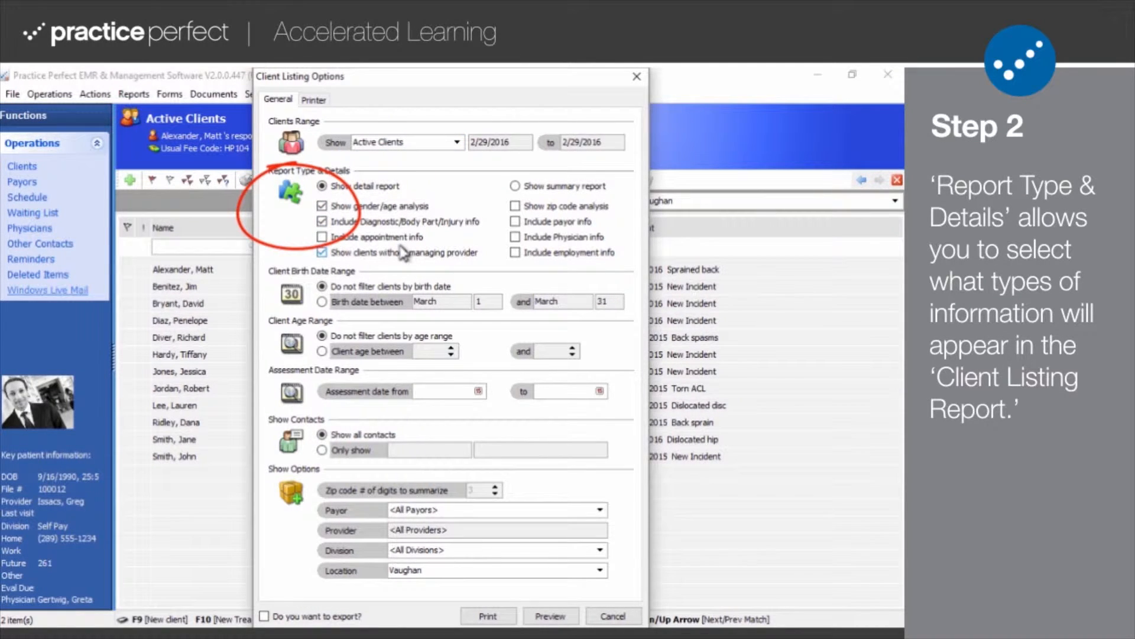
Untick the extra detail options and toggle summary, then back to detail report.
left_click(323, 222)
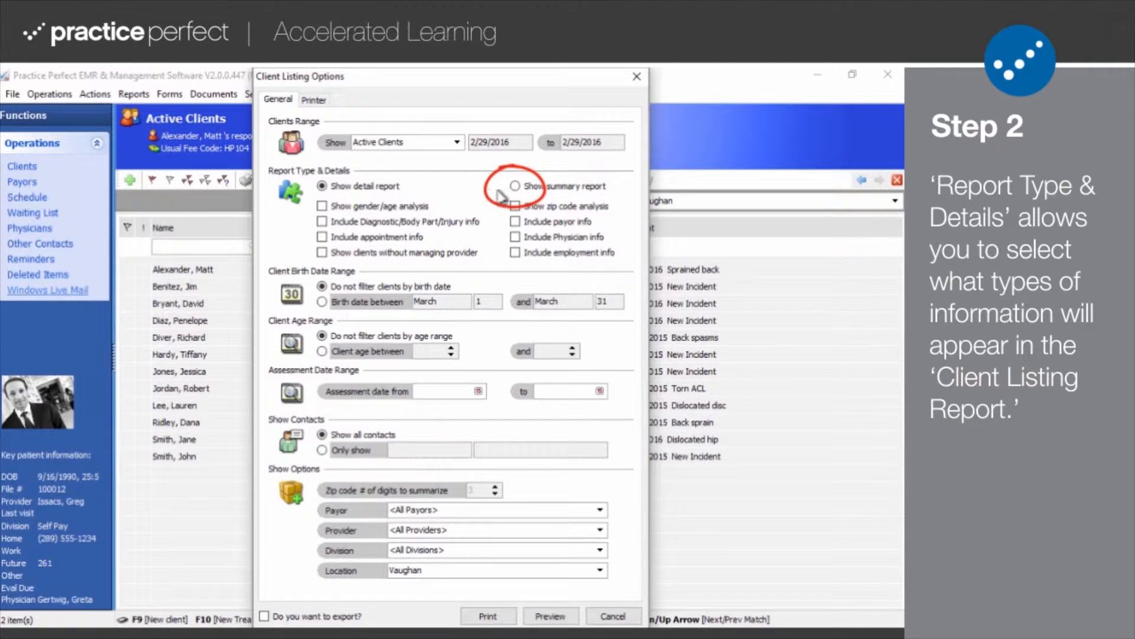
left_click(515, 185)
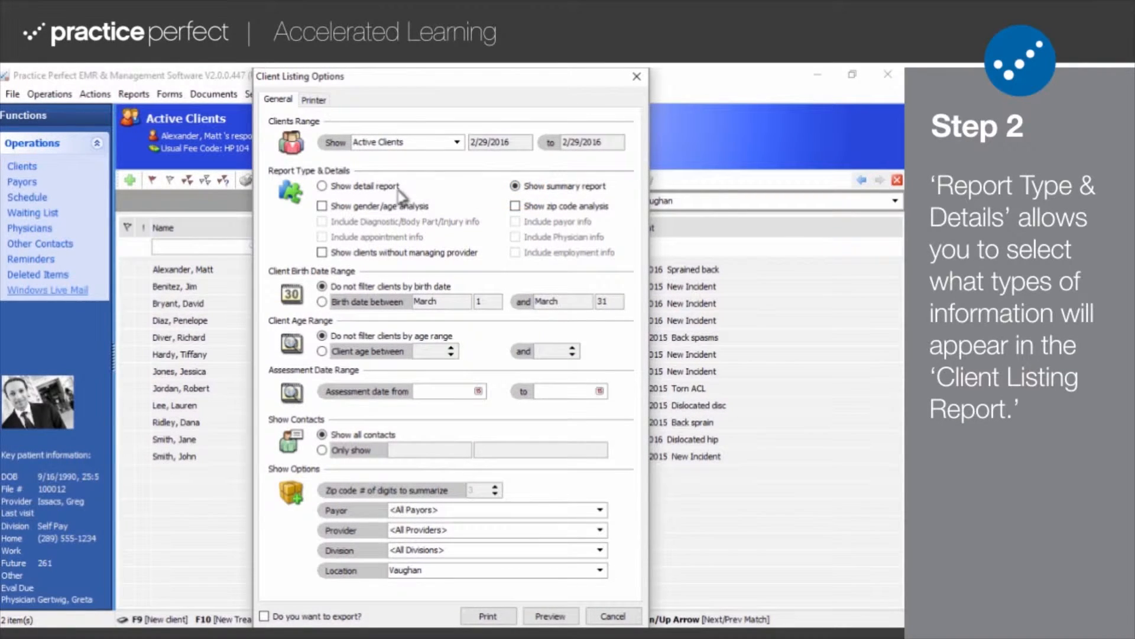
left_click(321, 185)
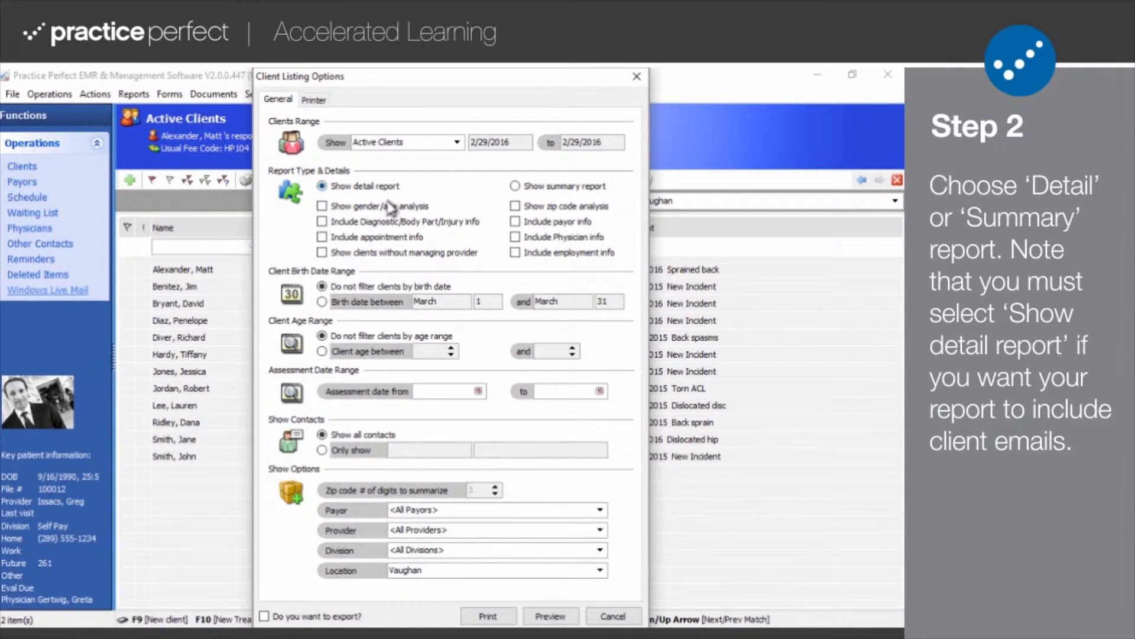
mouse_move(375, 300)
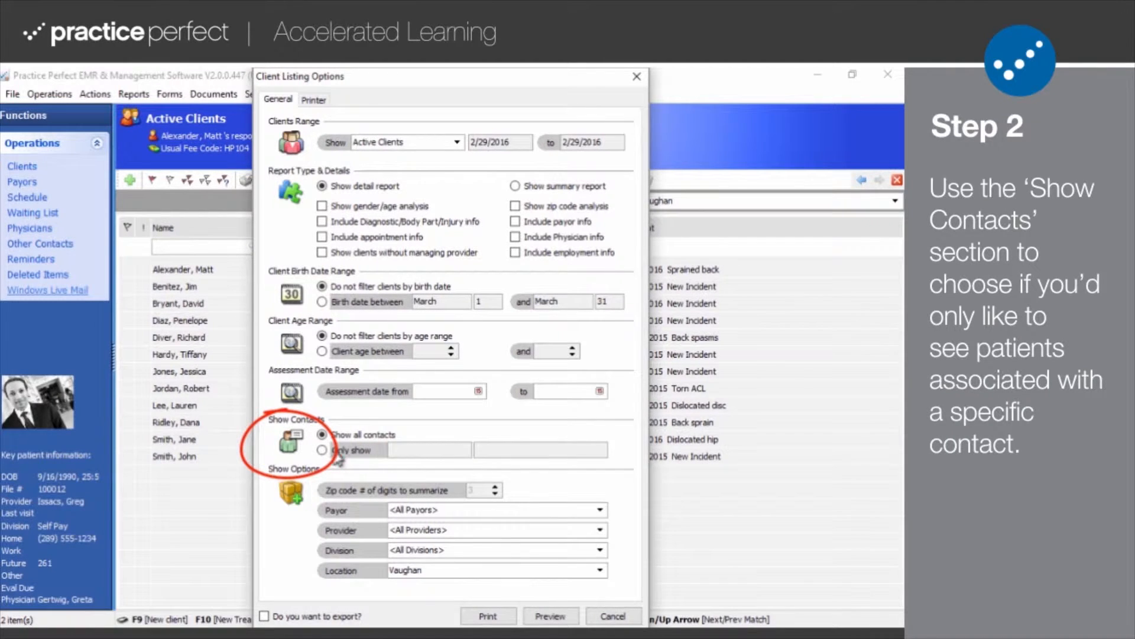
Choose Family Physician under Only show contacts, then revert to Show all contacts.
left_click(323, 450)
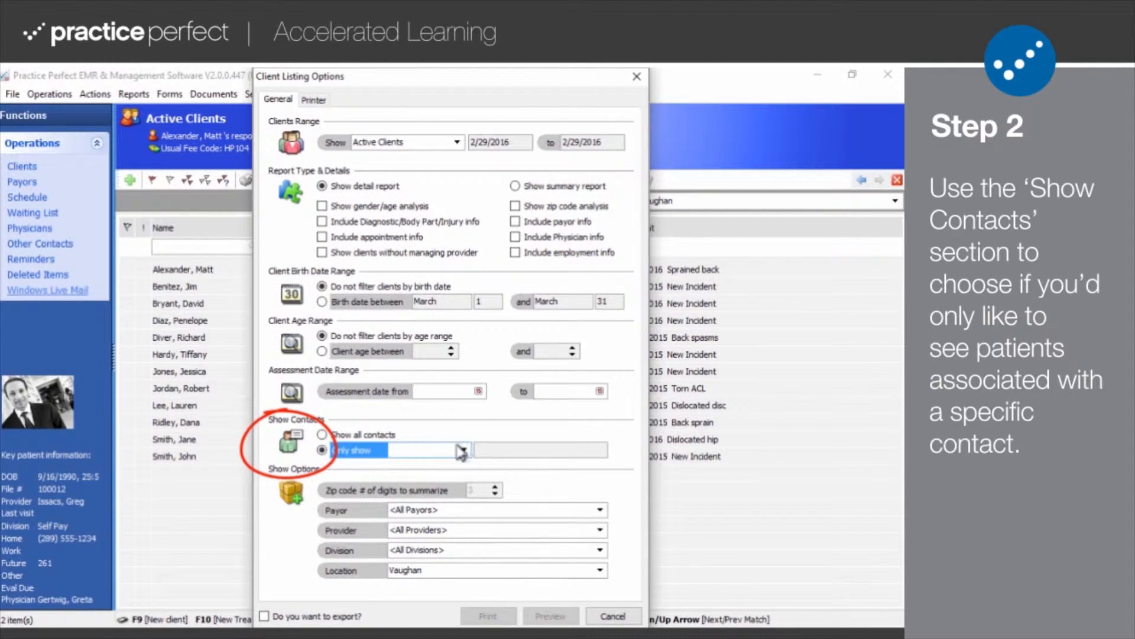
left_click(462, 449)
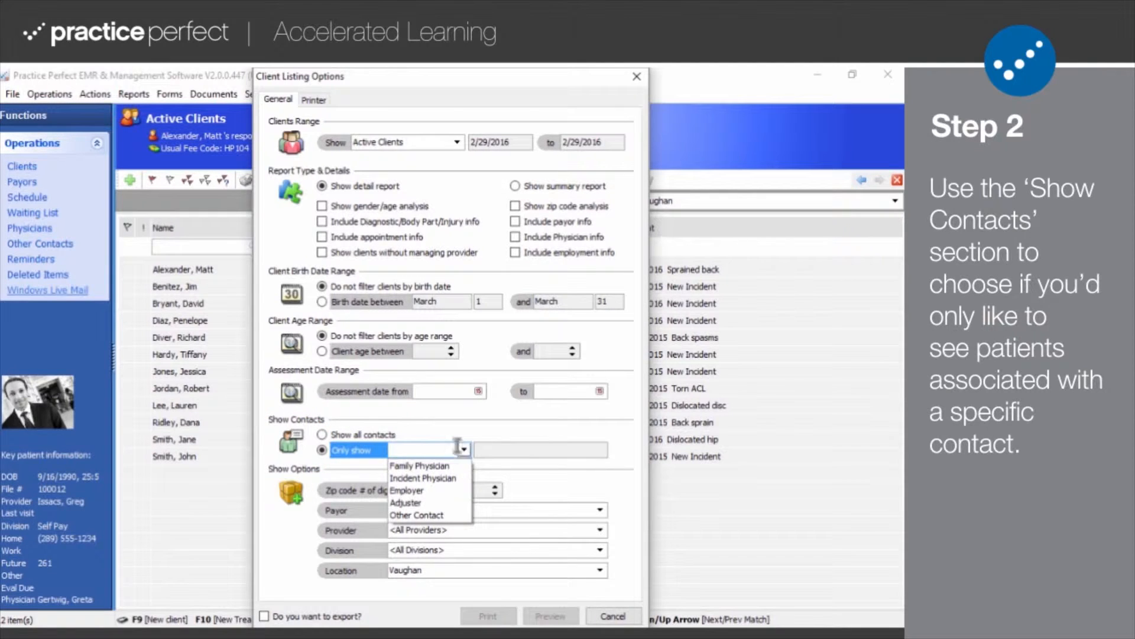
left_click(421, 465)
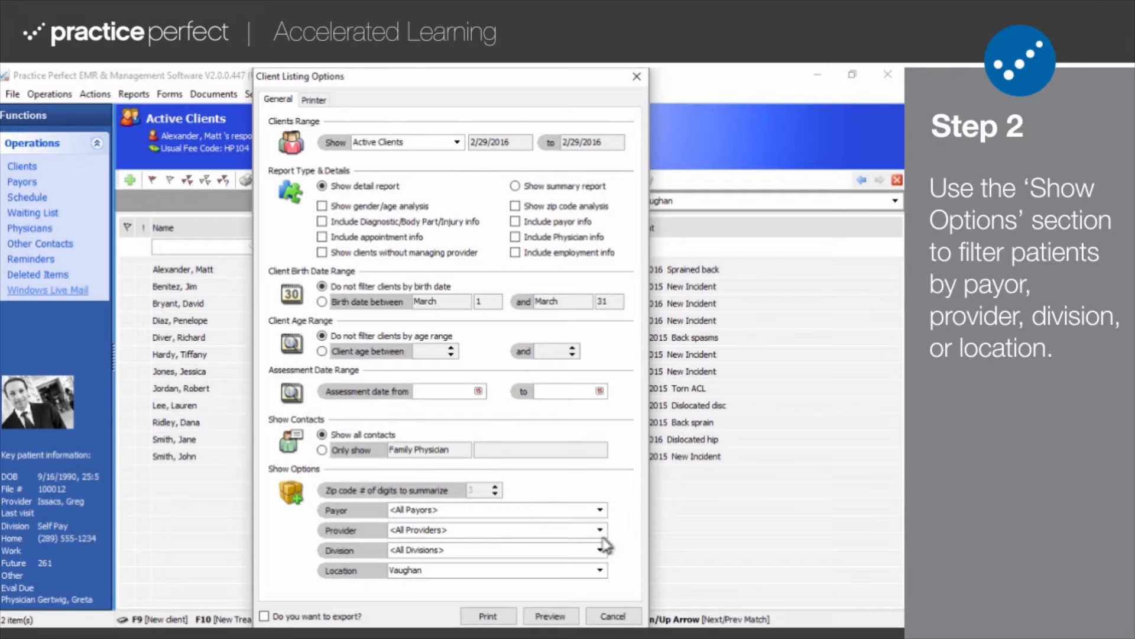
mouse_move(602, 574)
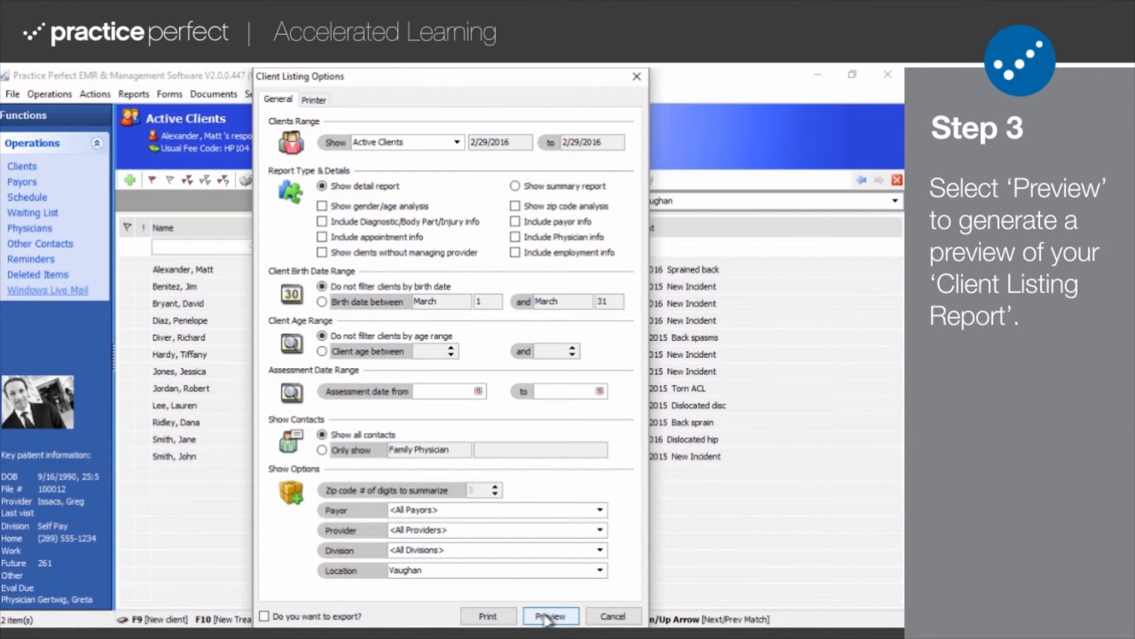
Preview the Client Listing Detail Report and view its PDF, Excel and RTF save formats.
left_click(551, 616)
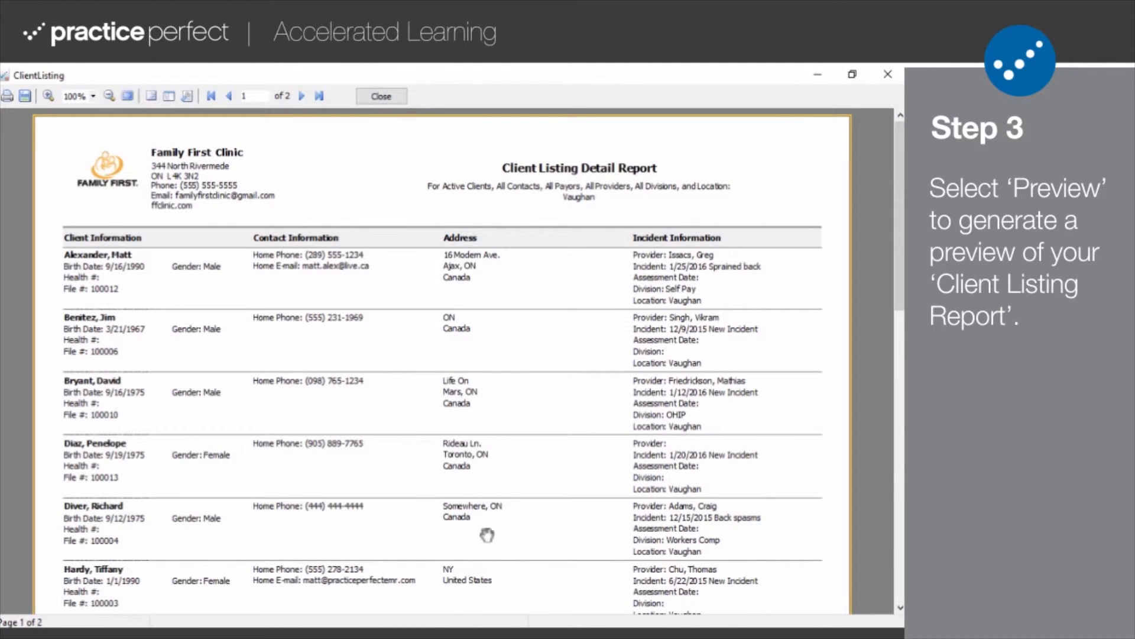
mouse_move(368, 419)
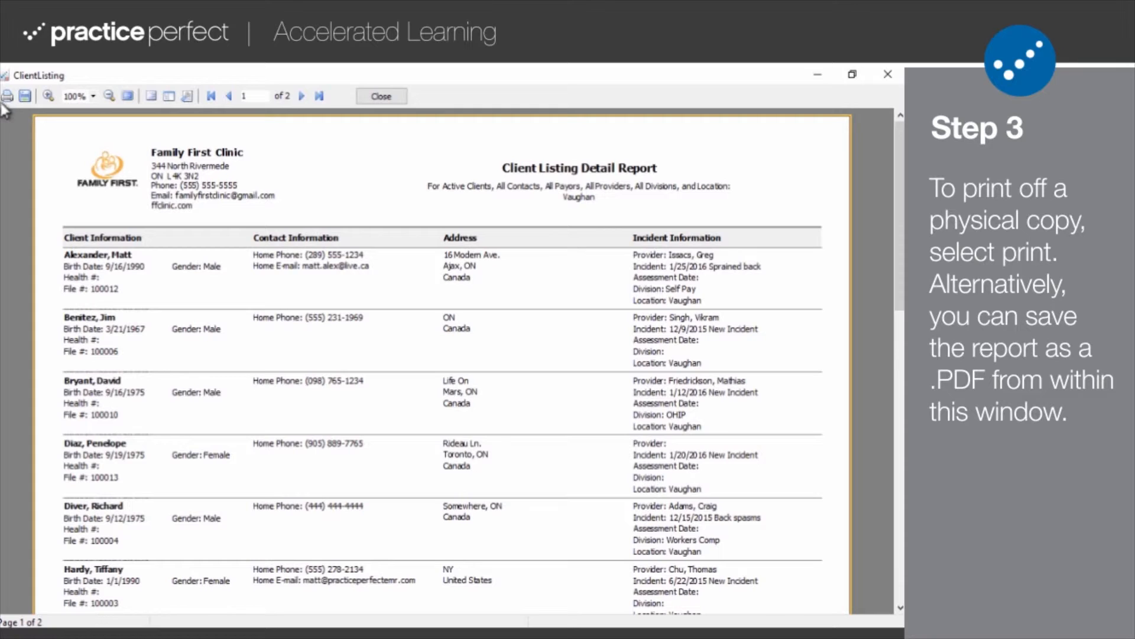
mouse_move(7, 95)
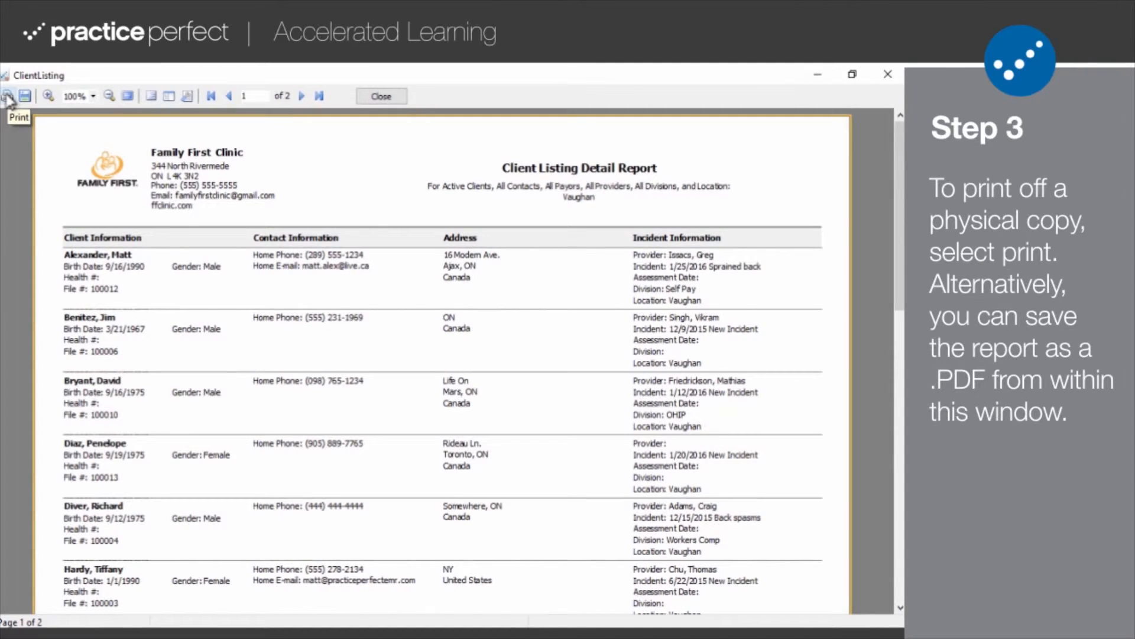
mouse_move(25, 97)
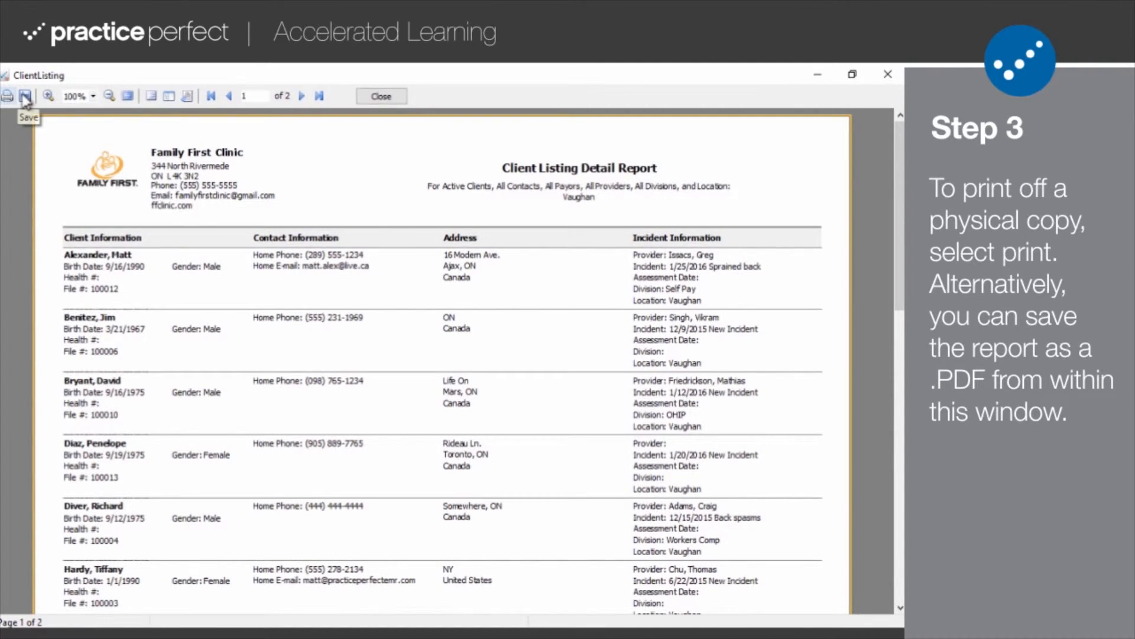
left_click(25, 96)
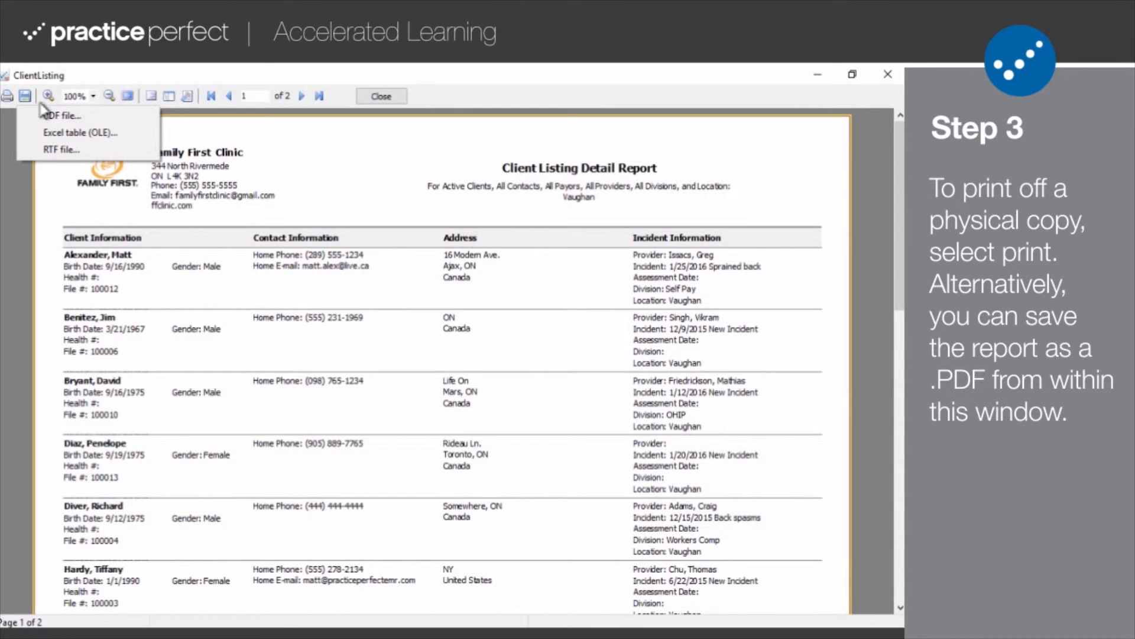
mouse_move(62, 149)
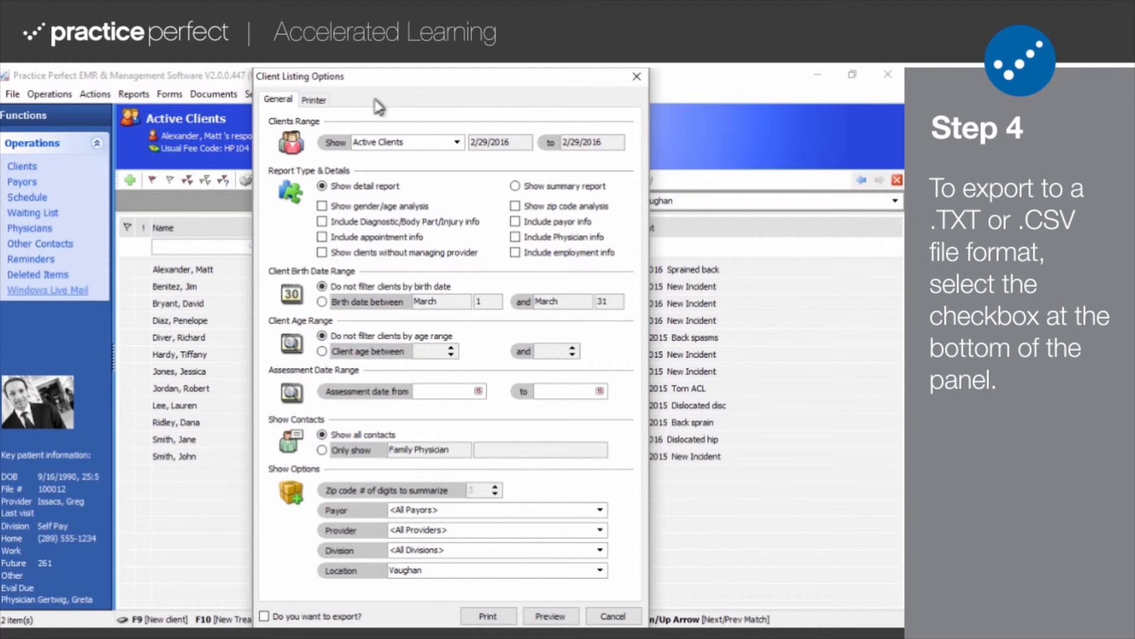
mouse_move(337, 477)
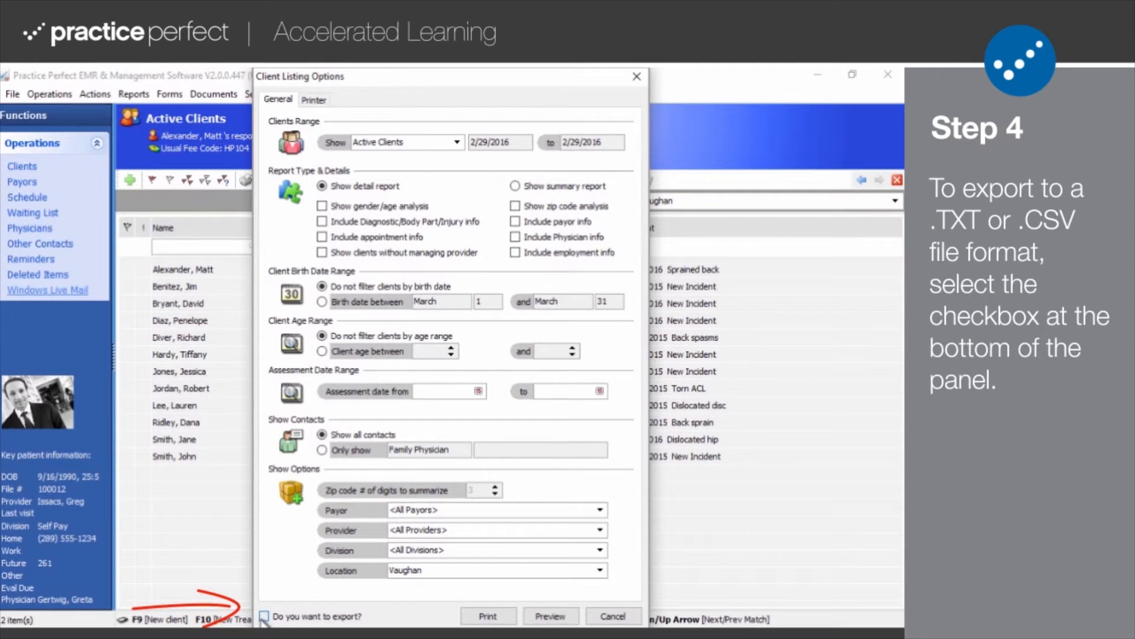
Tick 'Do you want to export?' in Client Listing Options.
left_click(265, 616)
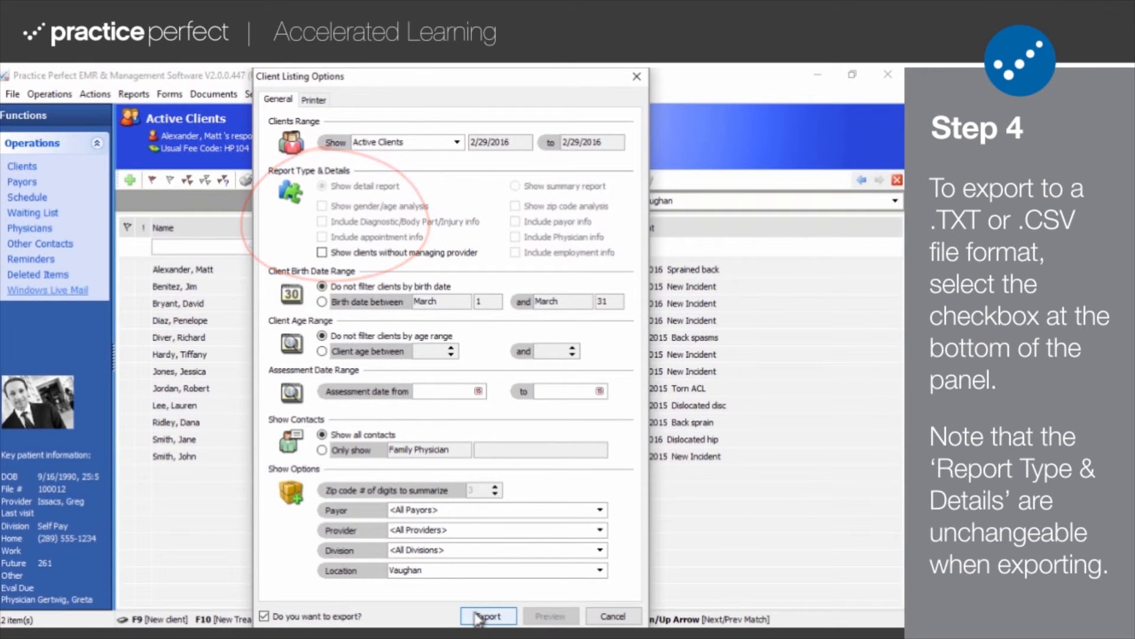
Export the report as ClientListing.CSV, overwriting the existing file, opening it in Excel.
left_click(488, 617)
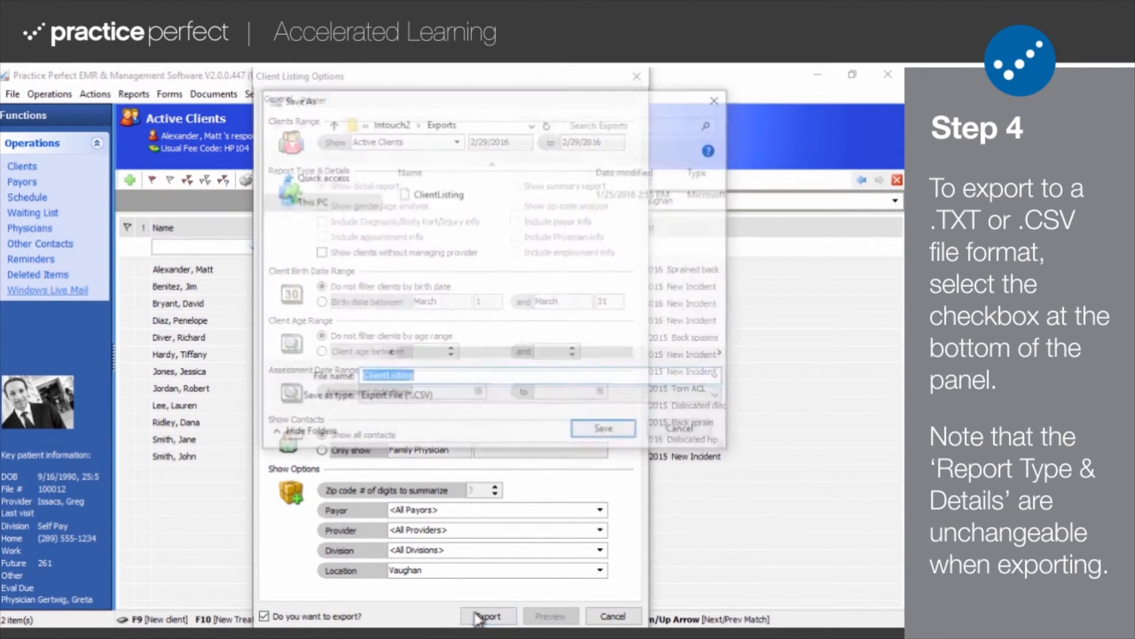
left_click(488, 616)
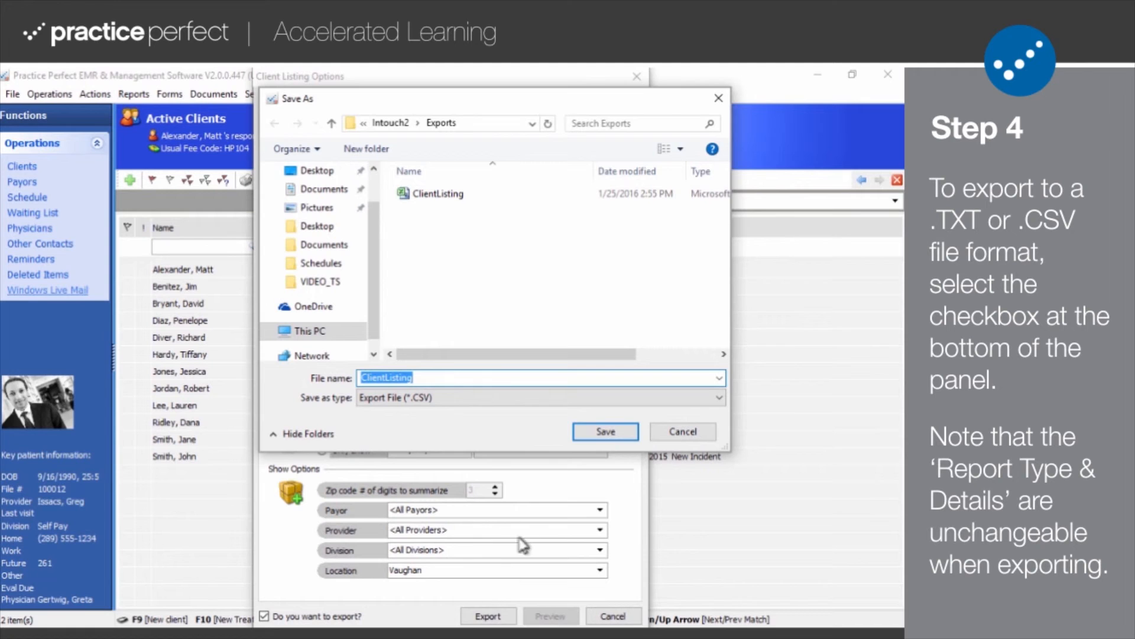
left_click(605, 432)
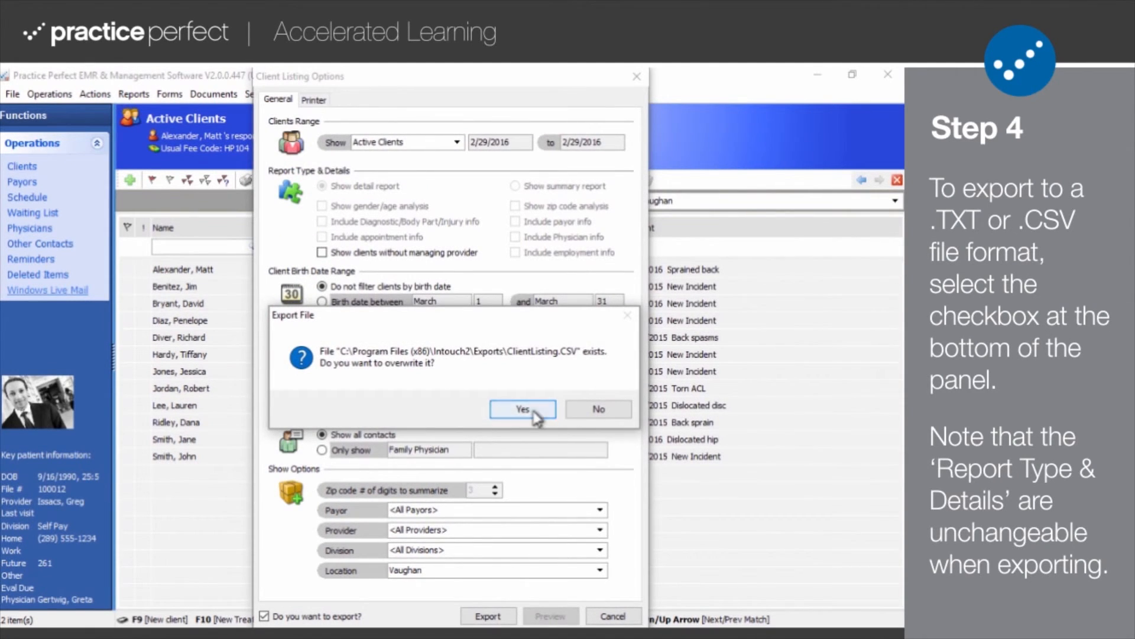
left_click(522, 409)
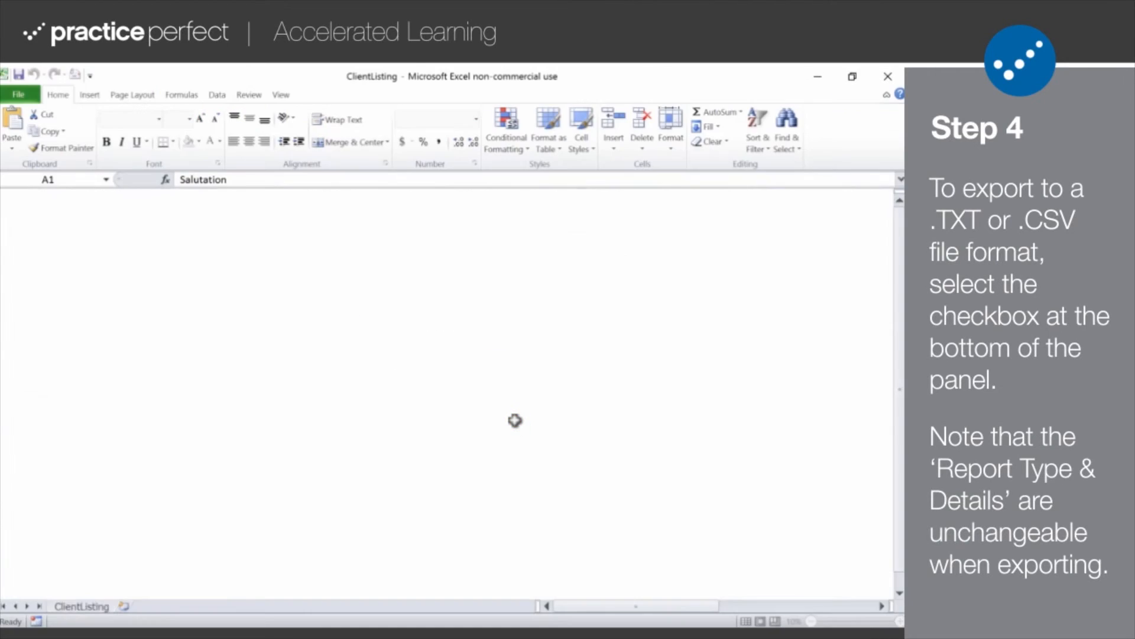